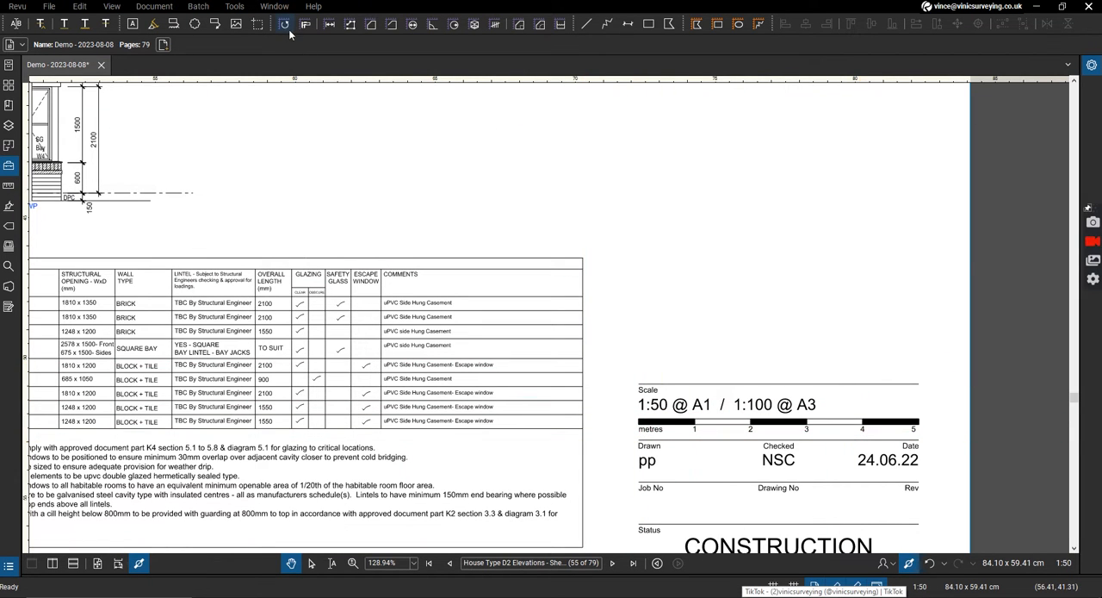
# - Measure the title block scale bar from 0 to 5 m with the Length tool
pyautogui.click(284, 24)
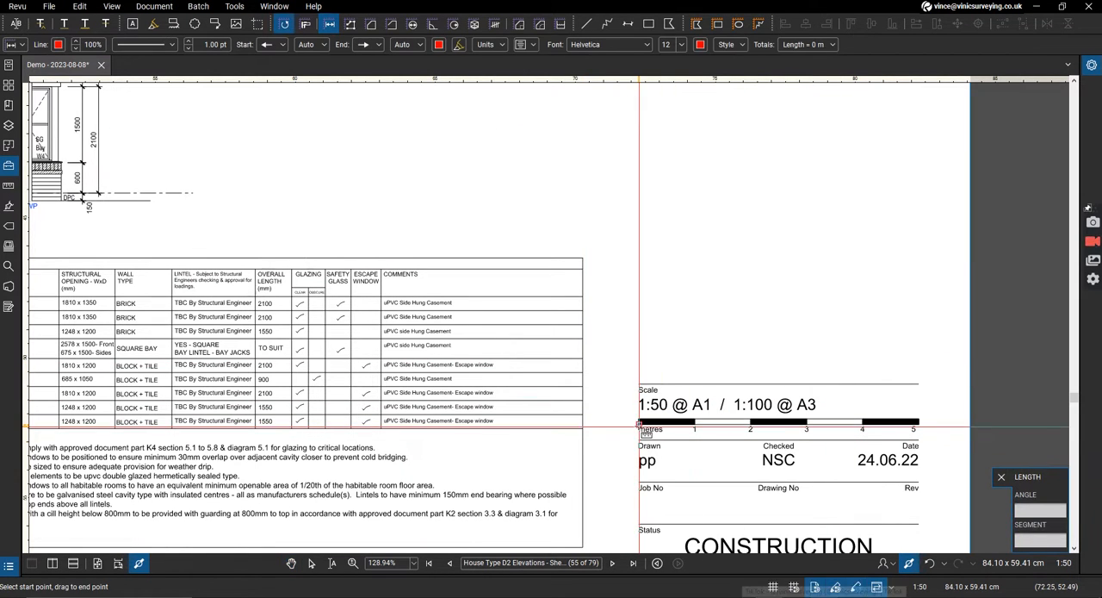
pyautogui.moveTo(639, 422); pyautogui.dragTo(929, 422)
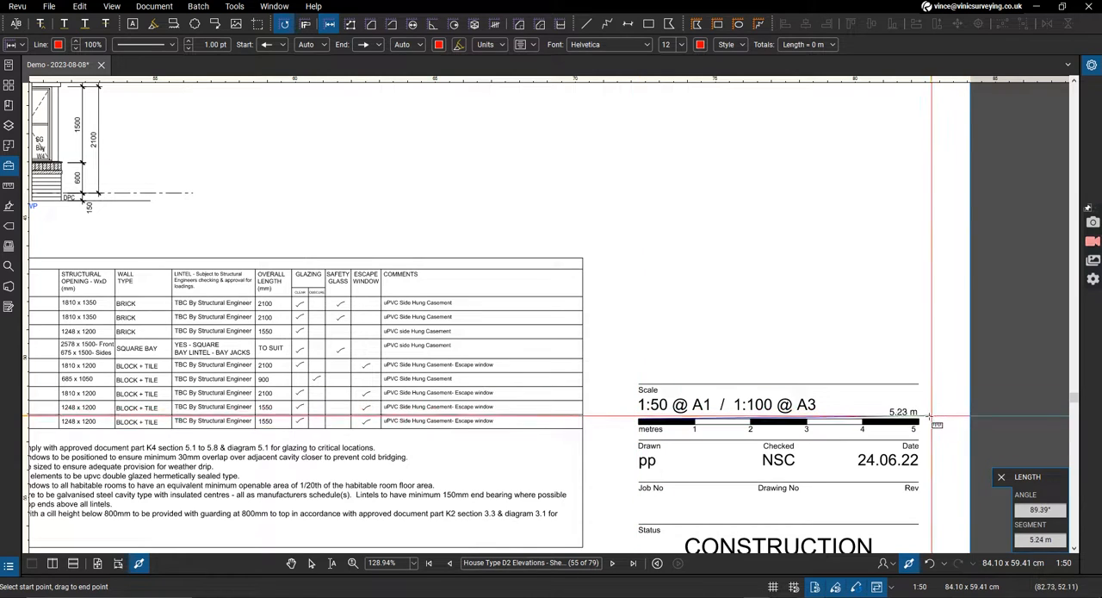
pyautogui.moveTo(637, 410); pyautogui.dragTo(930, 410)
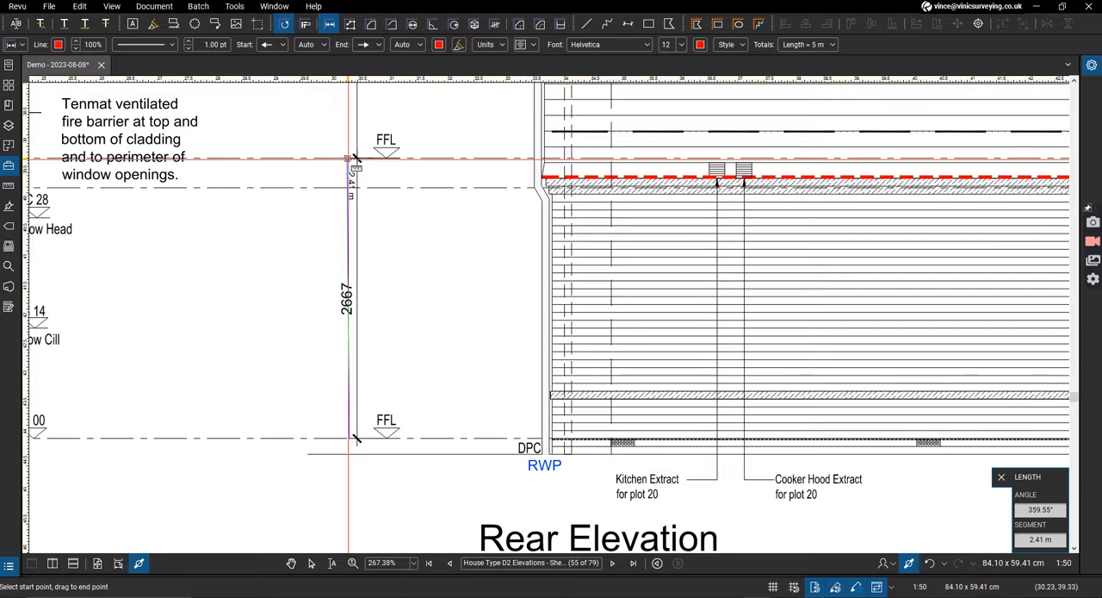
# - Measure the 2667 dimension on the rear elevation, reading 2.41 m
pyautogui.moveTo(348, 160); pyautogui.dragTo(349, 435)
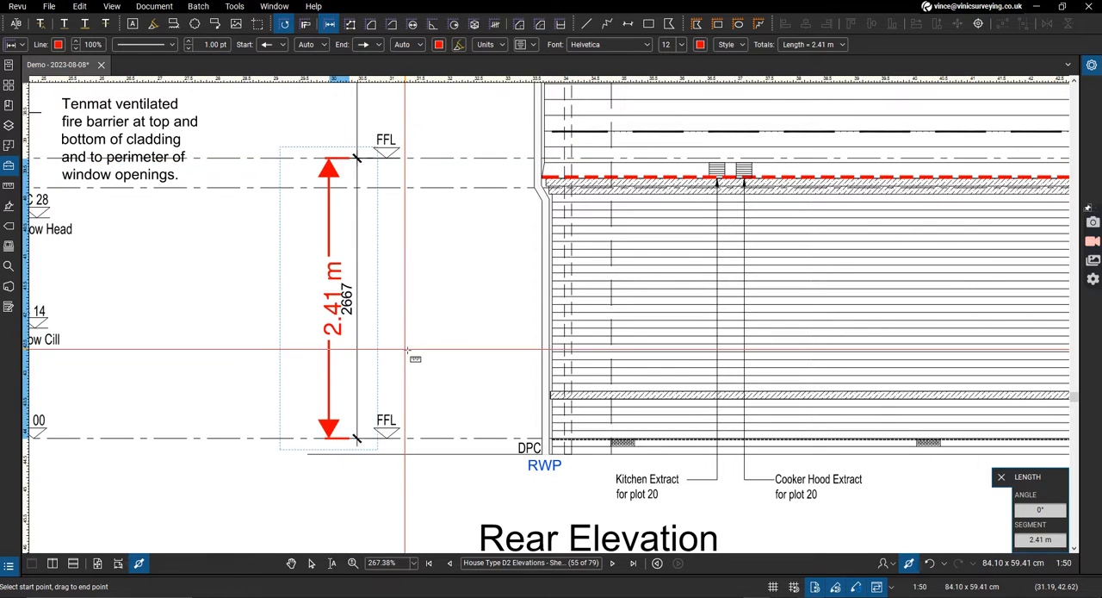
pyautogui.hscroll(3)
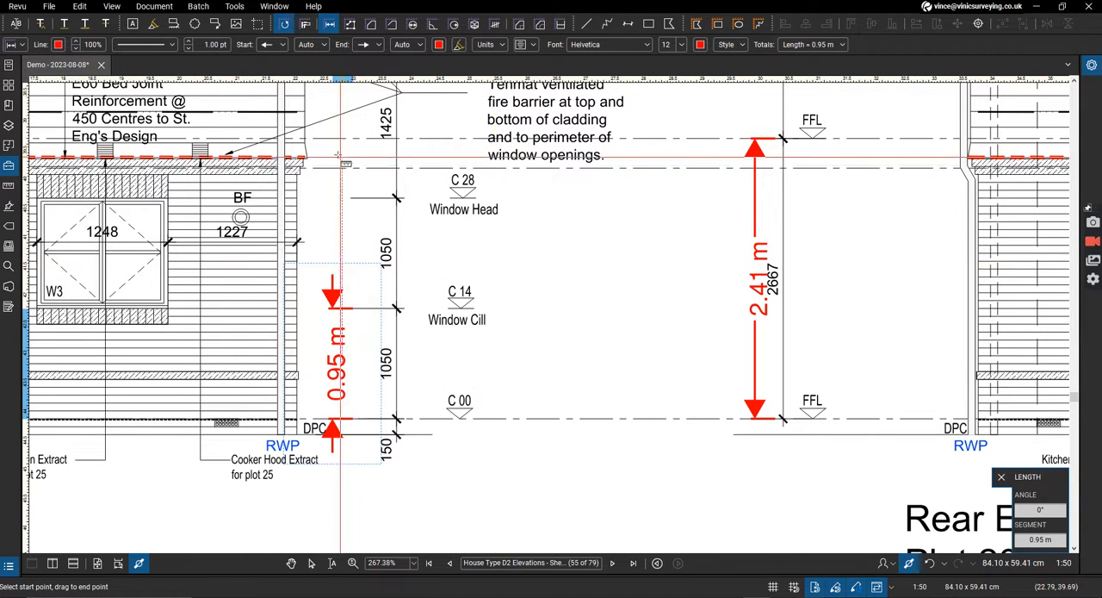
pyautogui.moveTo(926, 591)
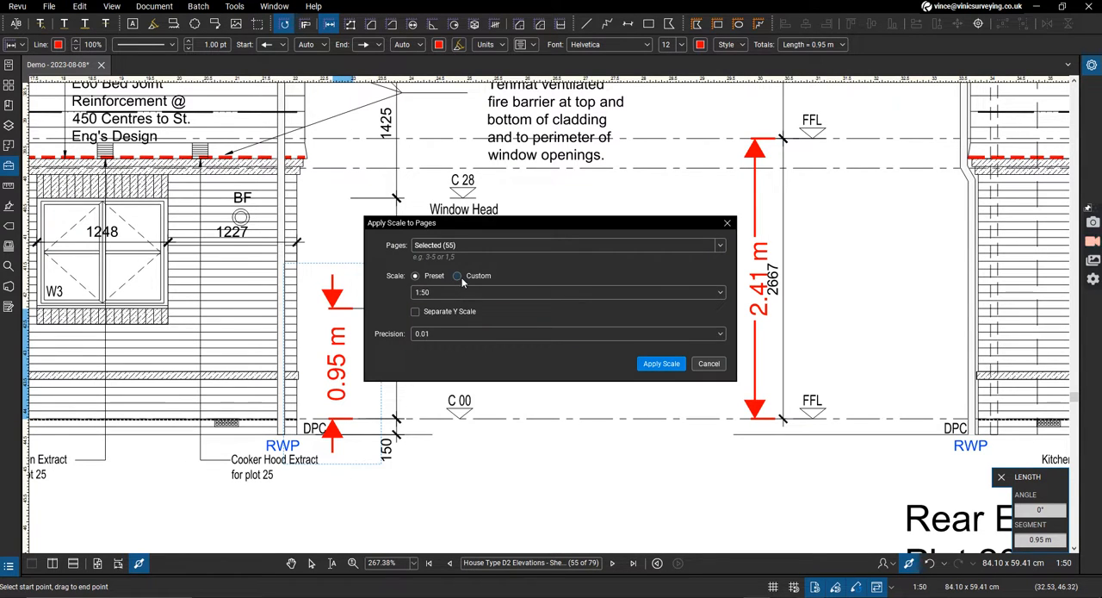
# - Calibrate a custom page scale with 2.667 m as the known length and apply it
pyautogui.click(457, 276)
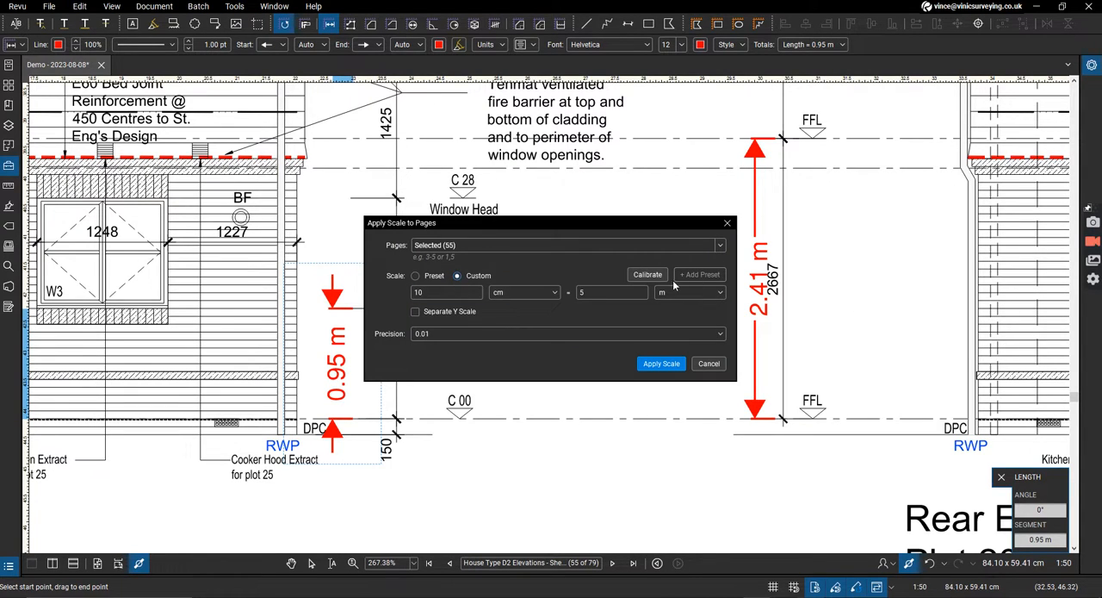
pyautogui.click(661, 362)
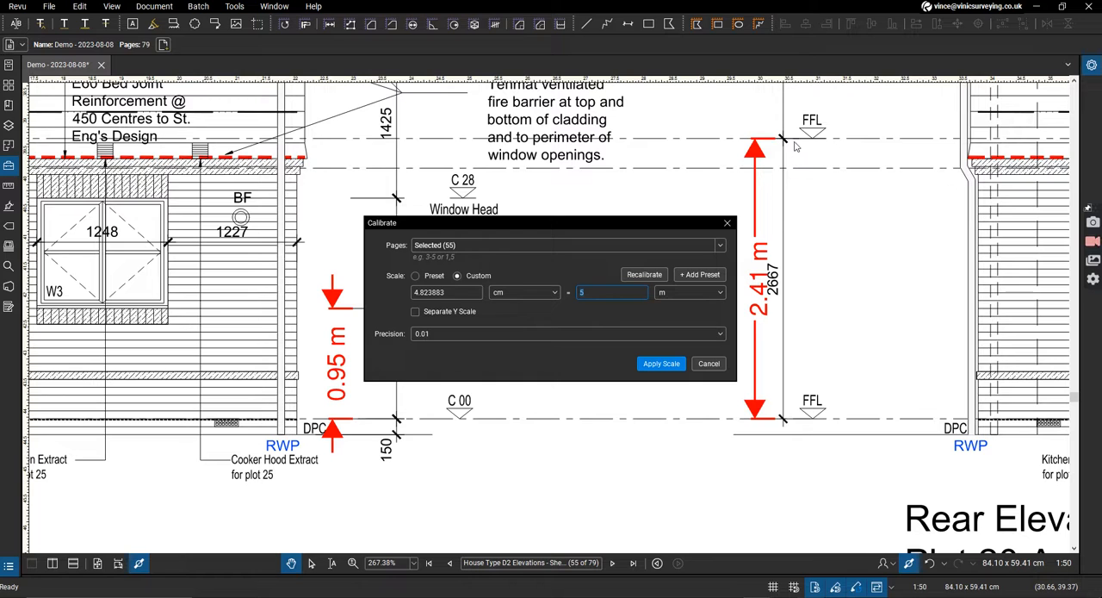
pyautogui.write('2.667')
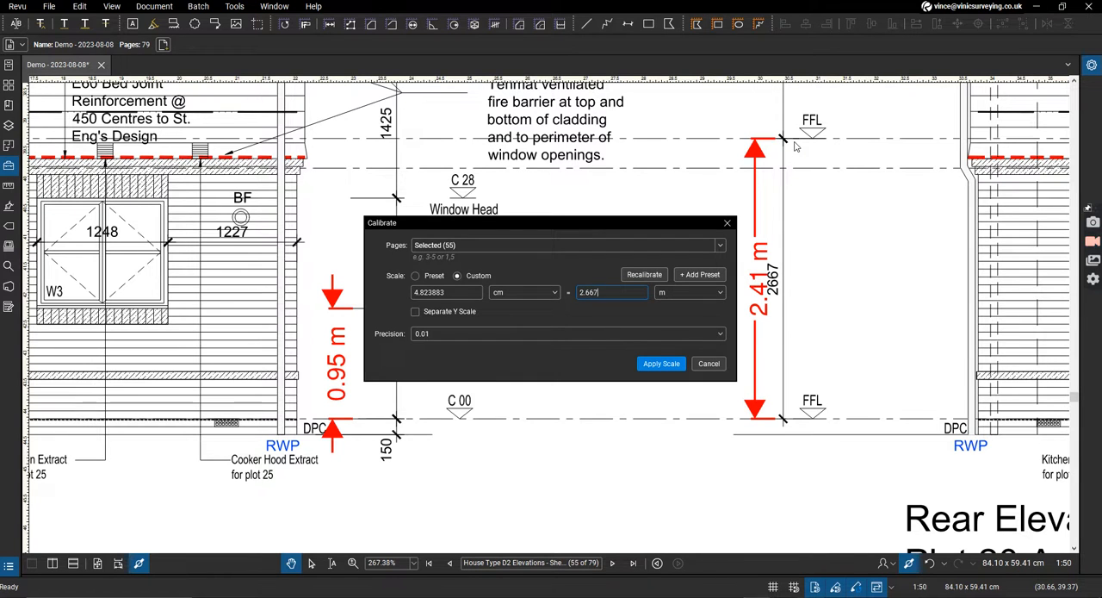
pyautogui.click(660, 362)
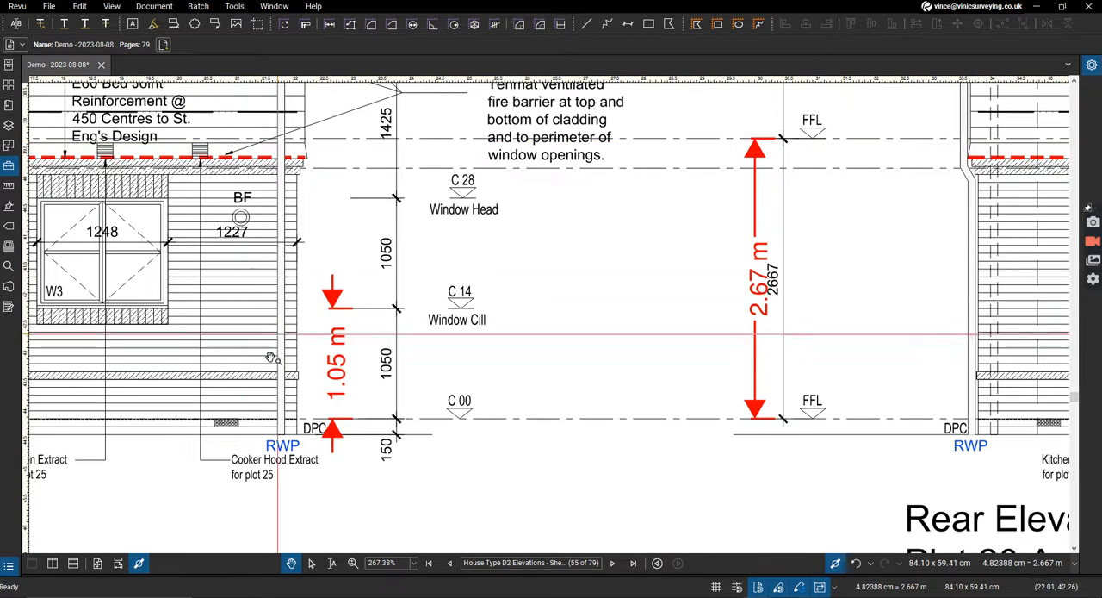